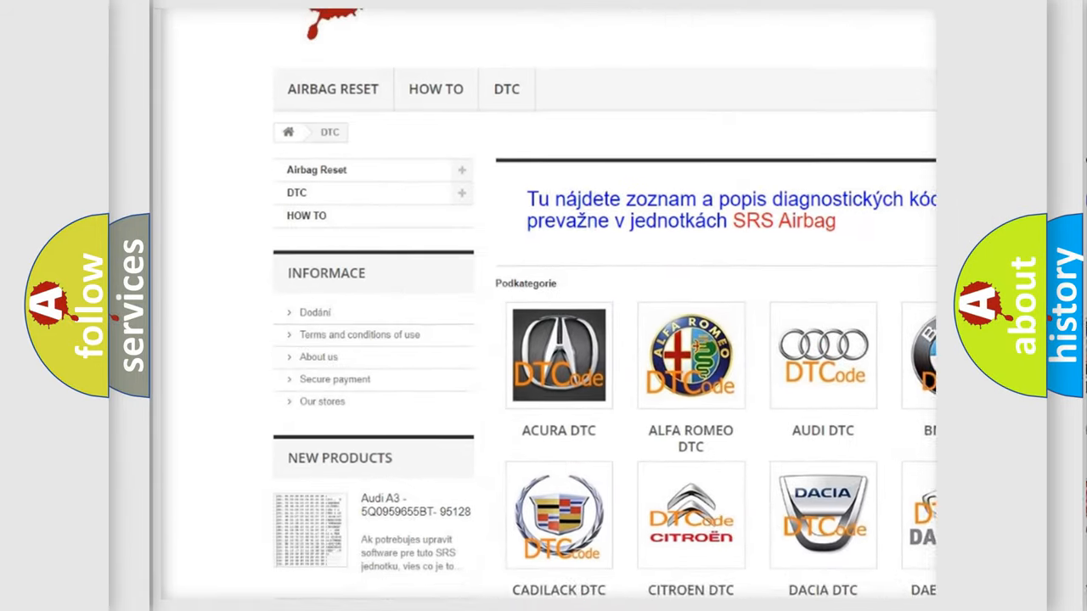
pyautogui.scroll(-3)
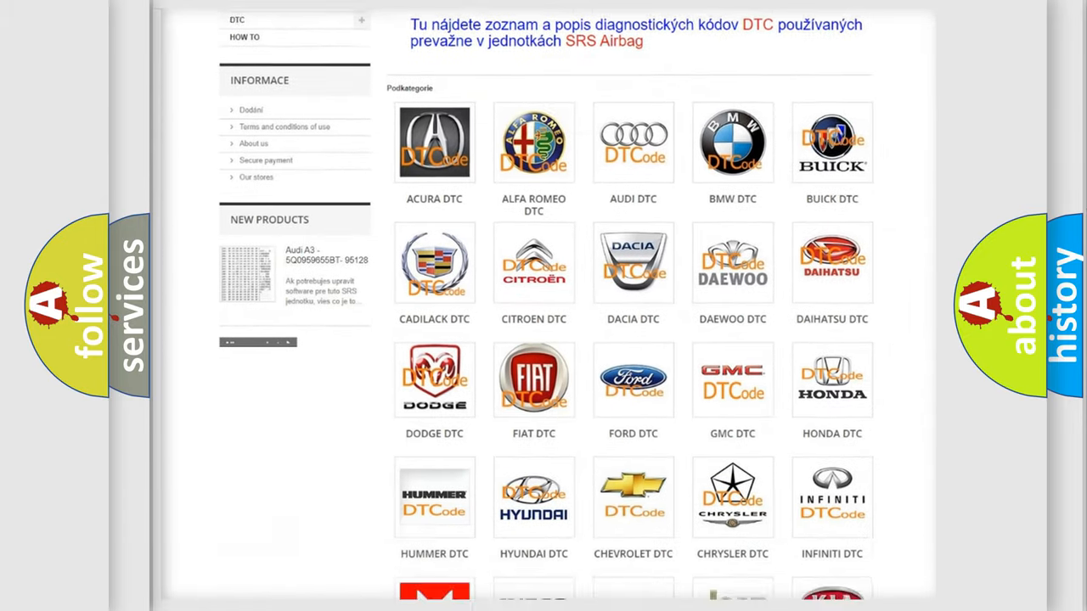
pyautogui.scroll(-3)
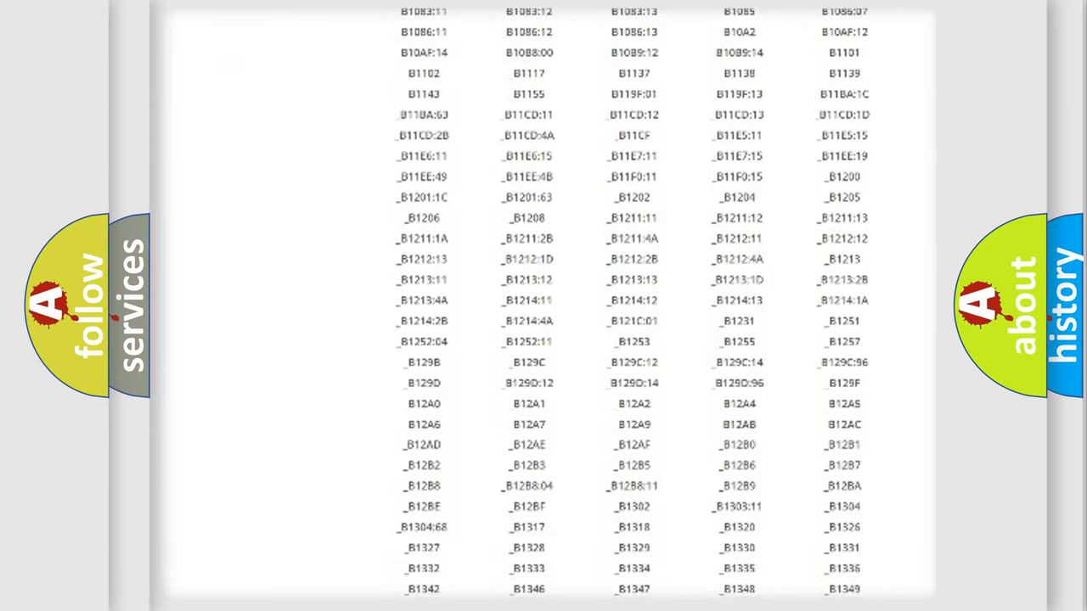
pyautogui.scroll(-3)
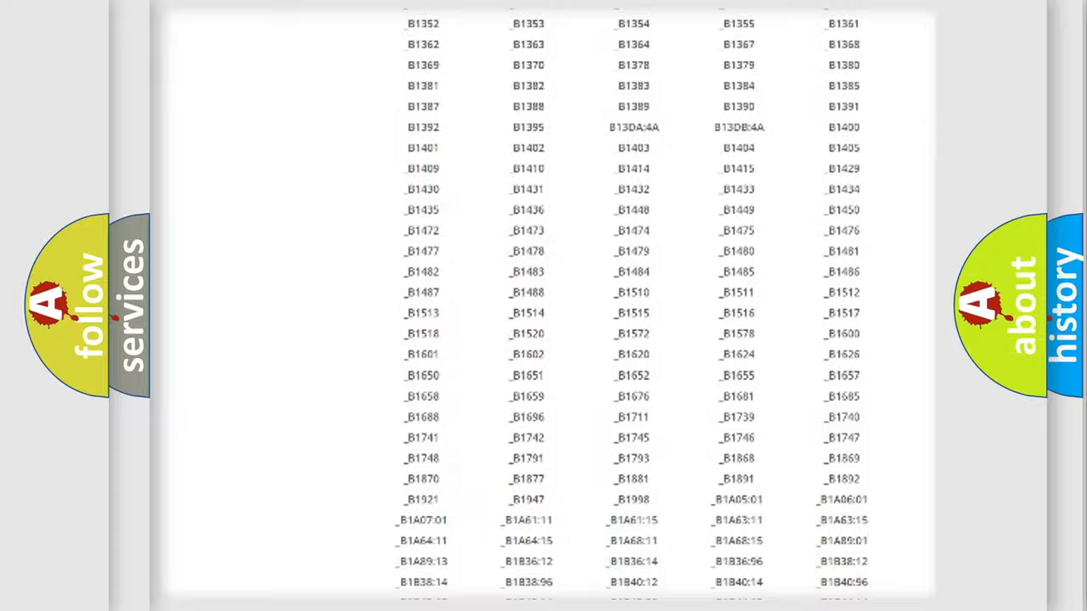